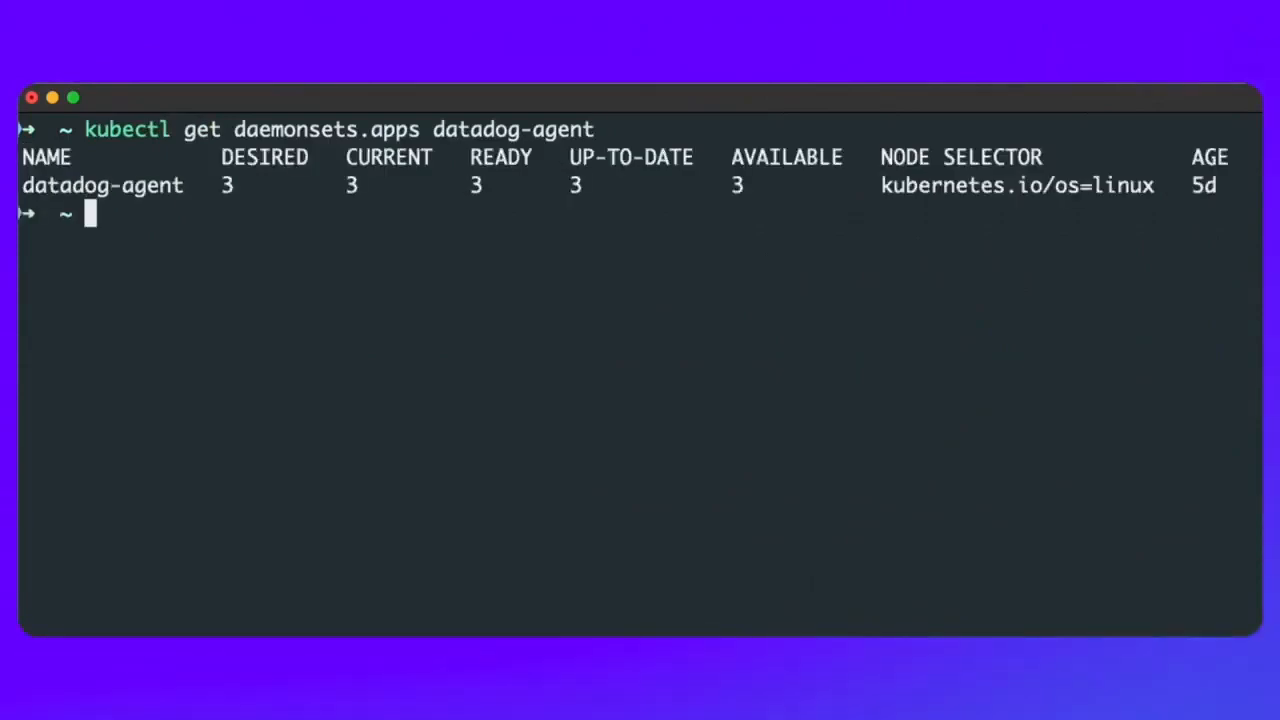
Step: Query the datadog-agent Helm values after confirming the daemonset shows 3 of 3 pods ready
{"action": "type", "text": "helm get values datadog-agent"}
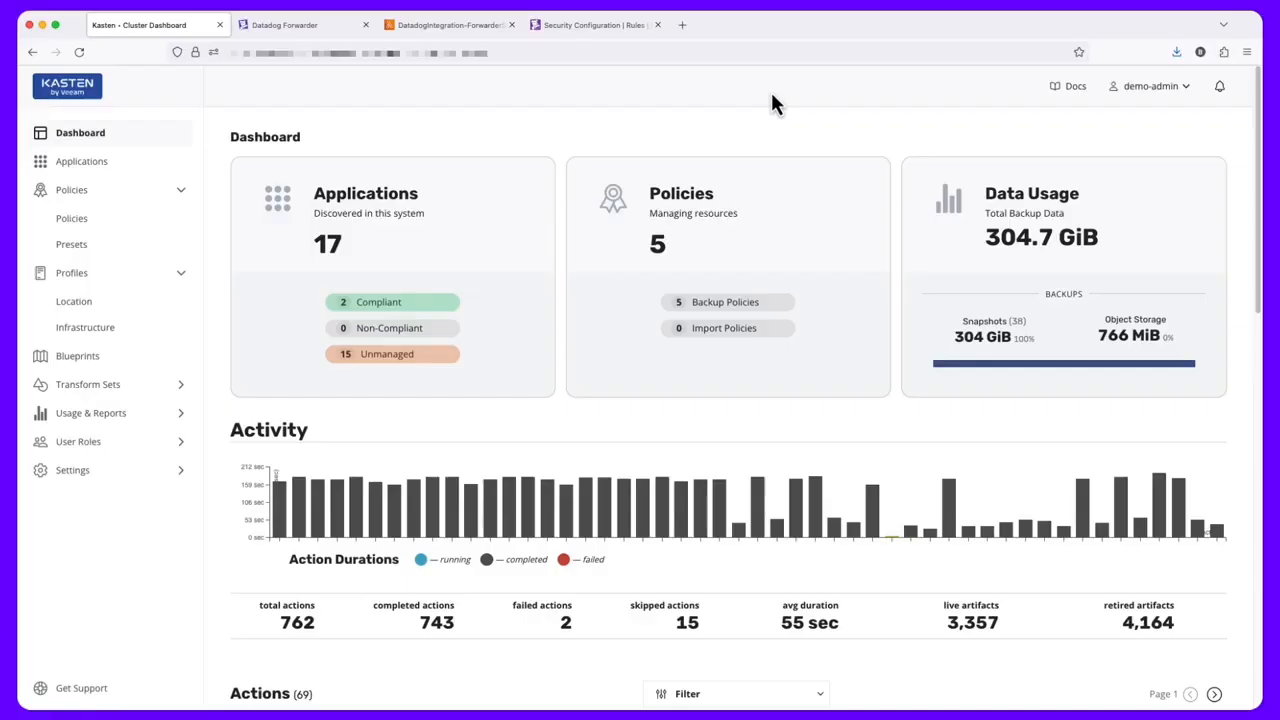
{"action": "mouse_move", "coordinate": [570, 222]}
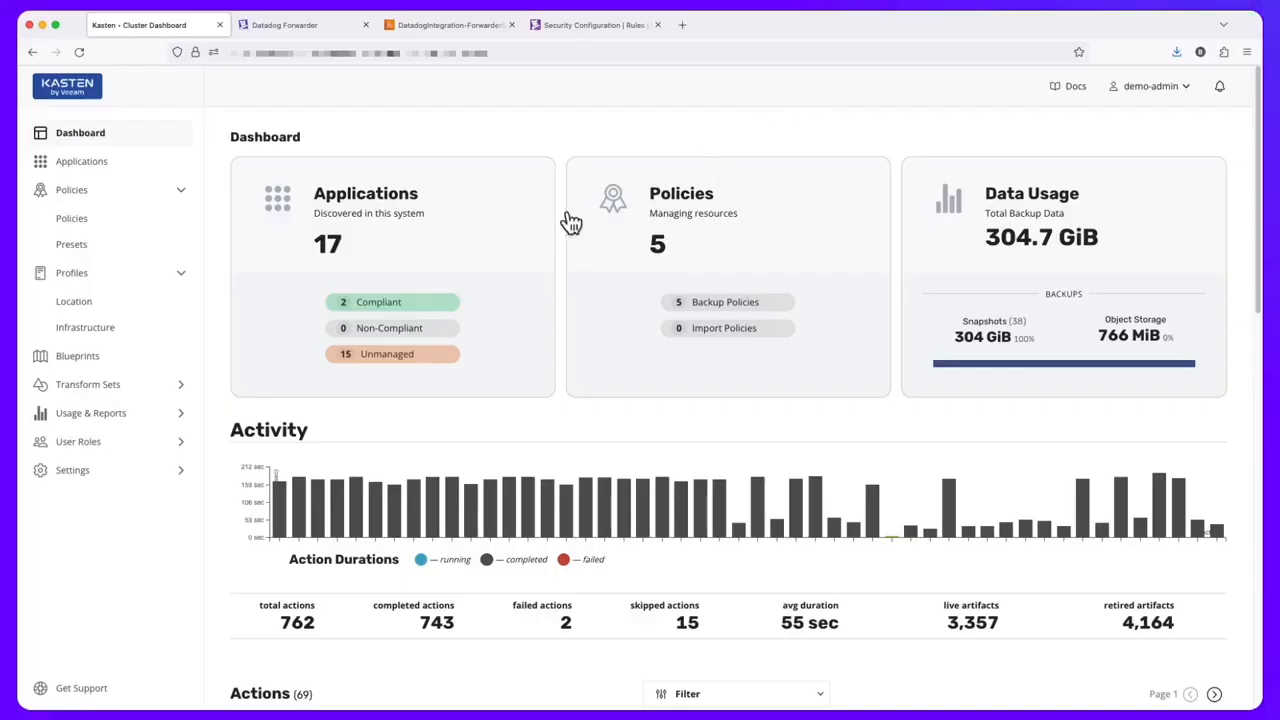
Step: Navigate from the K10 cluster dashboard to the storage location profiles
{"action": "left_click", "coordinate": [72, 300]}
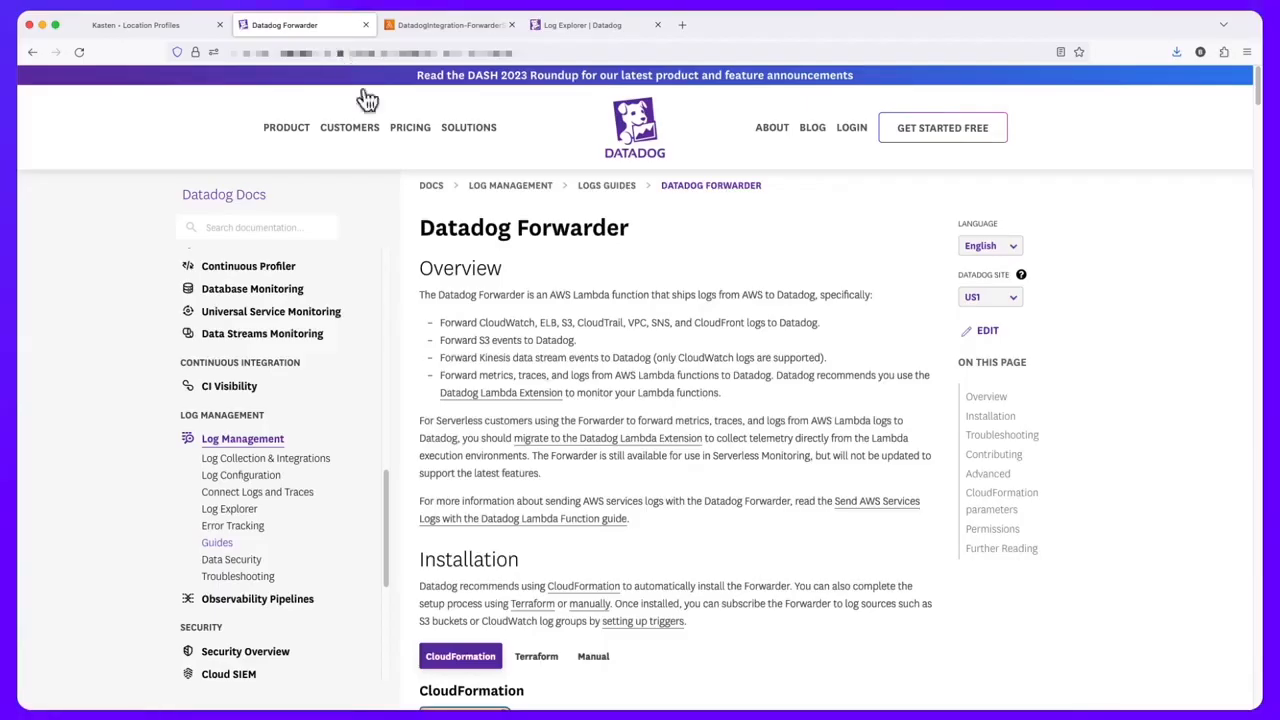
{"action": "mouse_move", "coordinate": [584, 362]}
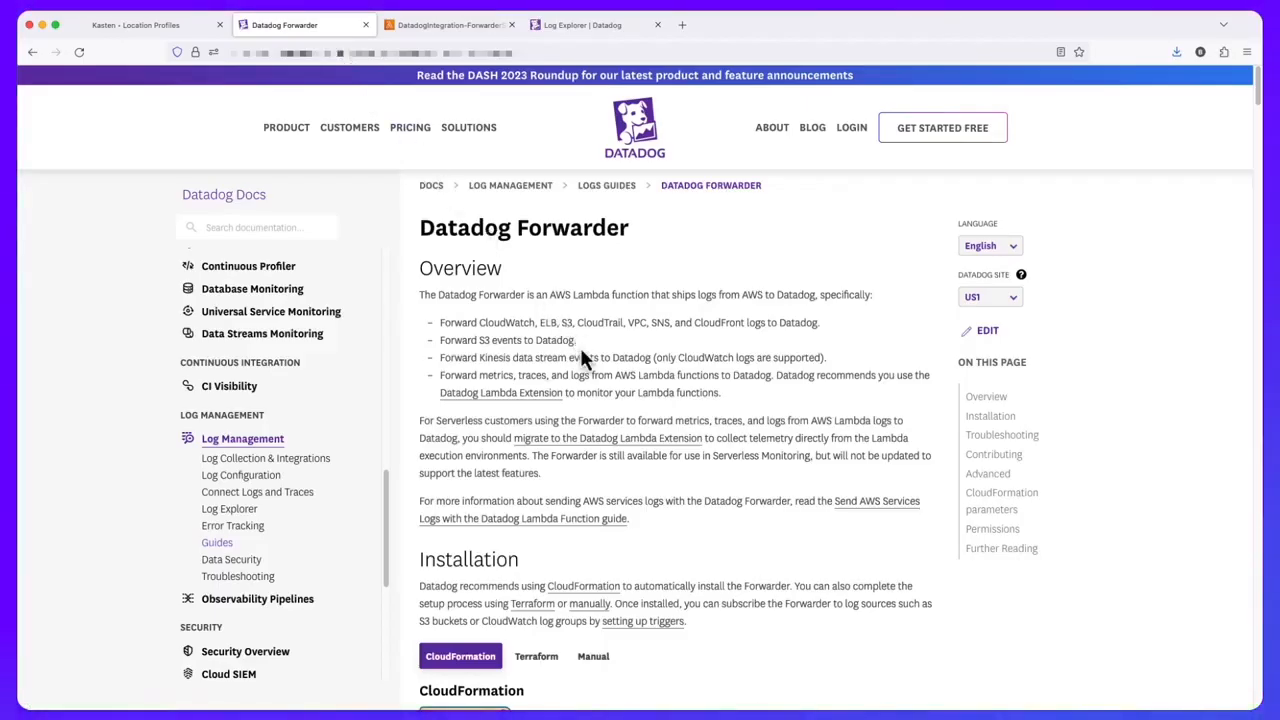
{"action": "mouse_move", "coordinate": [570, 336]}
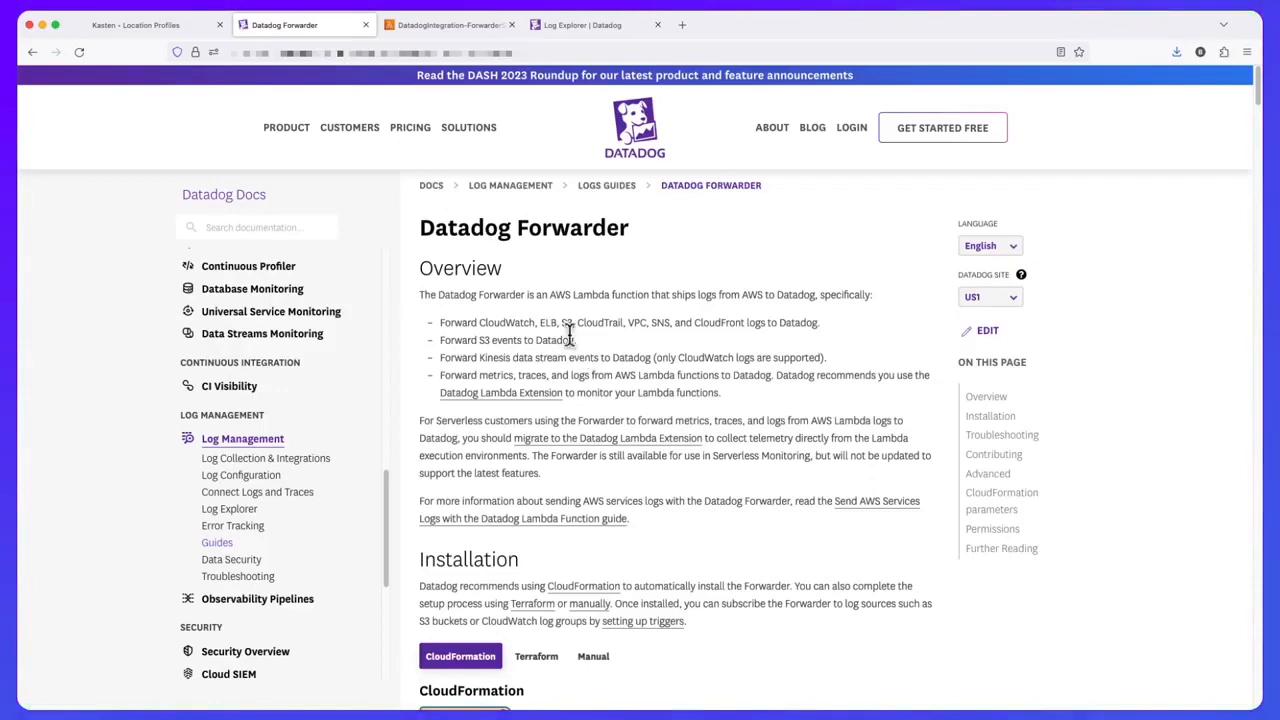
Step: Move from the Datadog Forwarder docs to the deployed DatadogIntegration-Forwarder Lambda function
{"action": "left_click", "coordinate": [448, 24]}
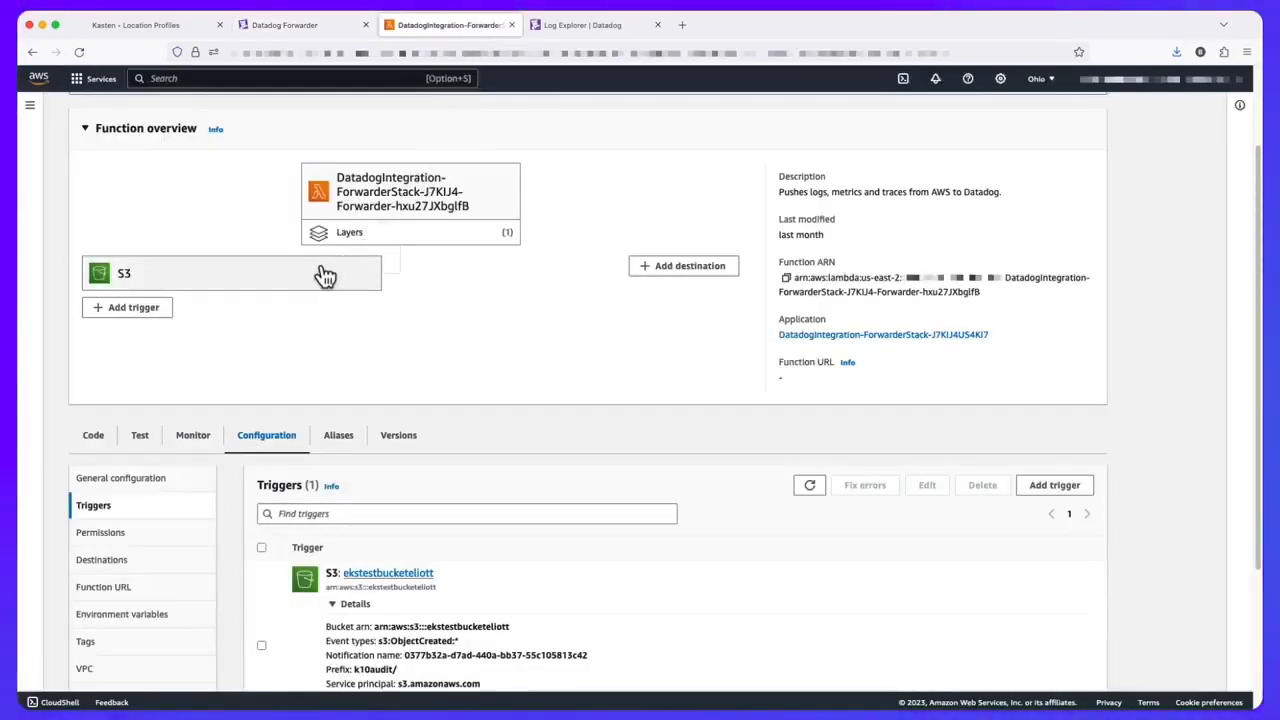
{"action": "mouse_move", "coordinate": [464, 660]}
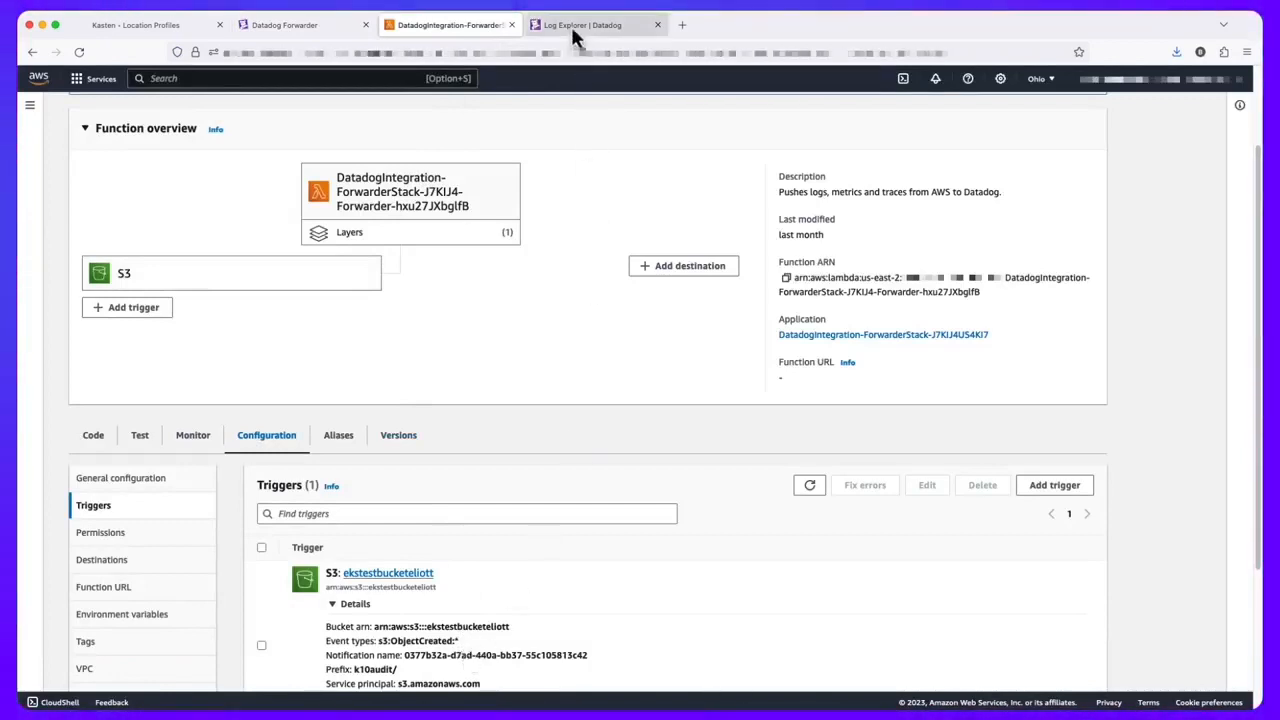
Step: Leave the Lambda forwarder's S3 trigger view for the Datadog Log Explorer
{"action": "left_click", "coordinate": [582, 24]}
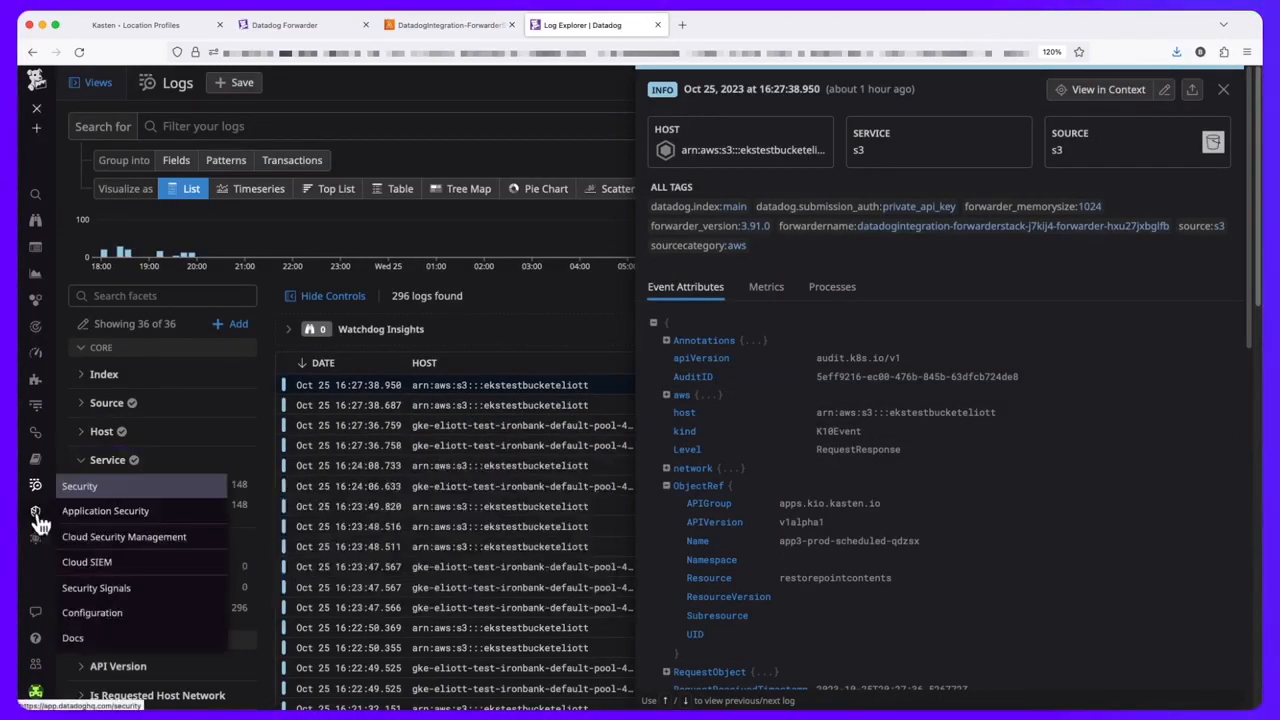
Step: Bring up the Cloud SIEM overview from the Security navigation
{"action": "left_click", "coordinate": [88, 560]}
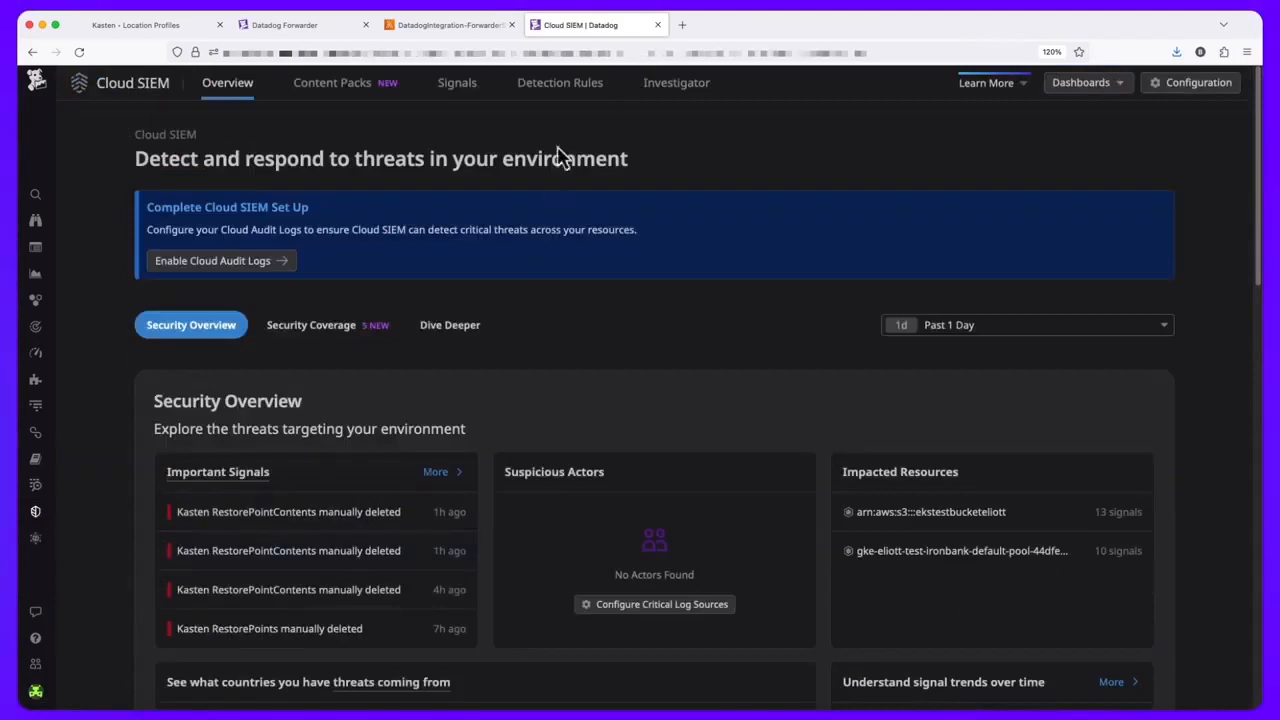
Step: Filter detection rules to 'kasten' and view the Kasten RestorePointContents manually deleted rule
{"action": "left_click", "coordinate": [560, 82]}
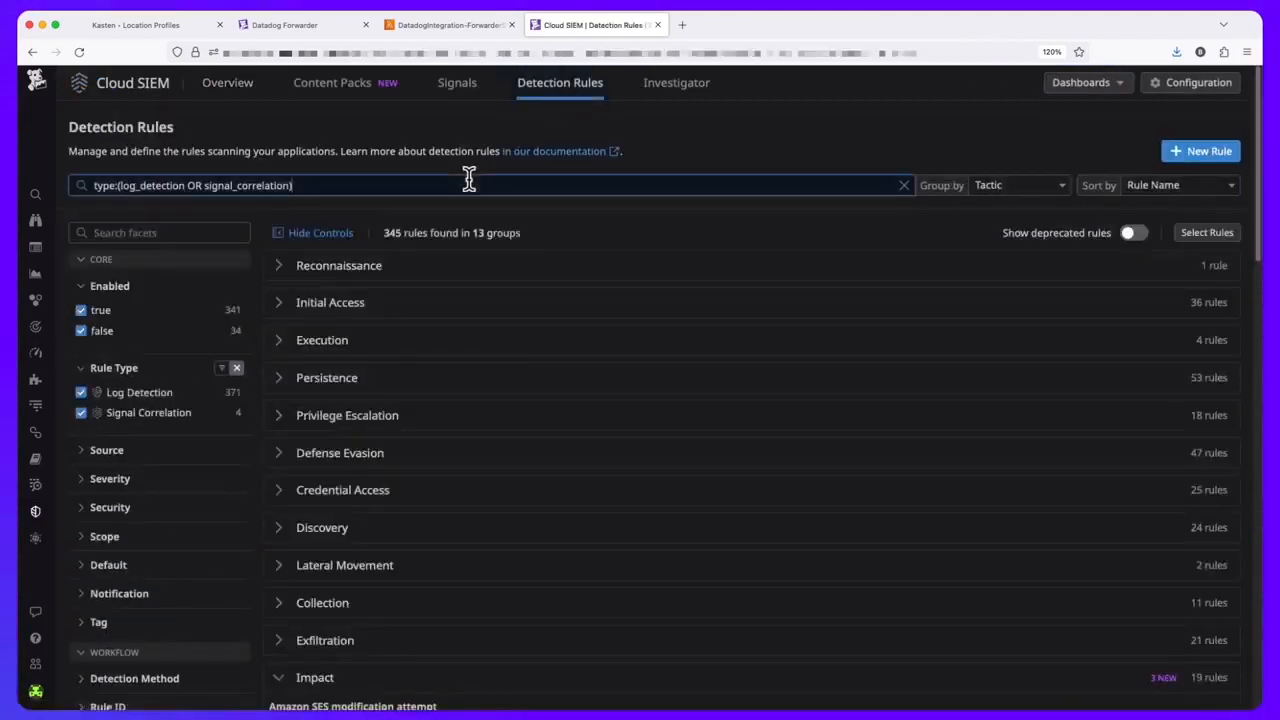
{"action": "type", "text": "kasten"}
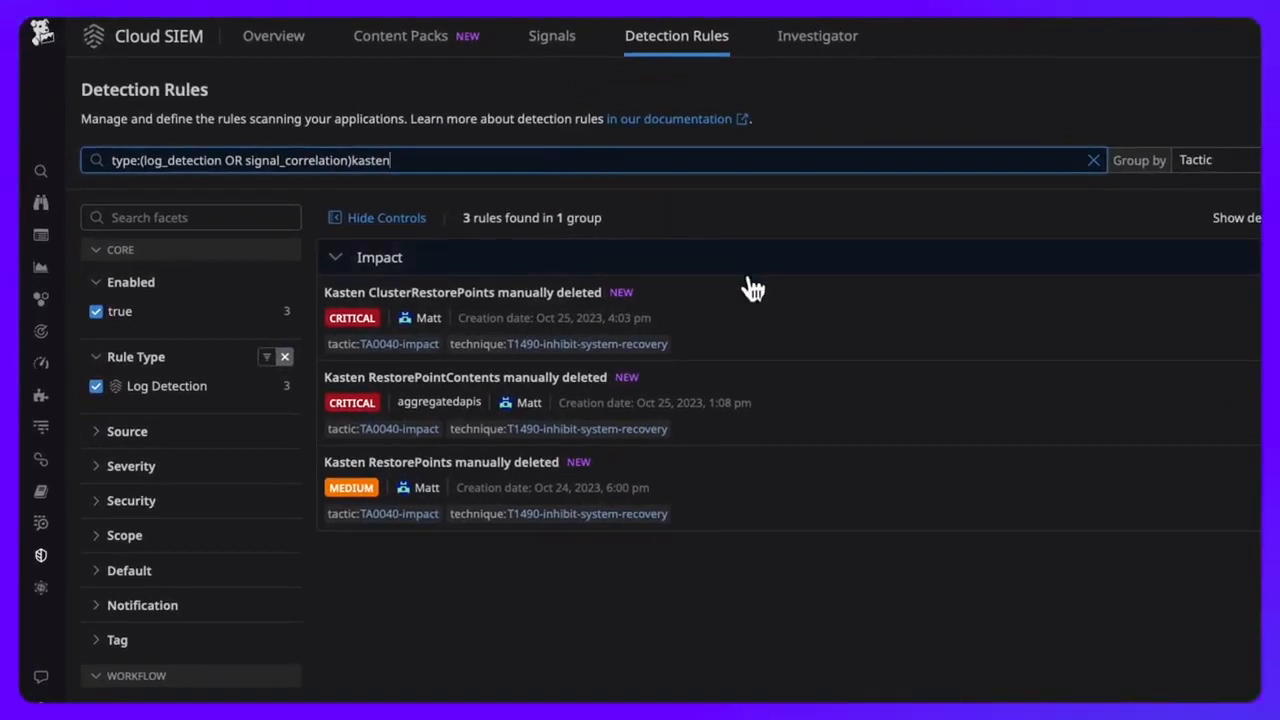
{"action": "mouse_move", "coordinate": [760, 440]}
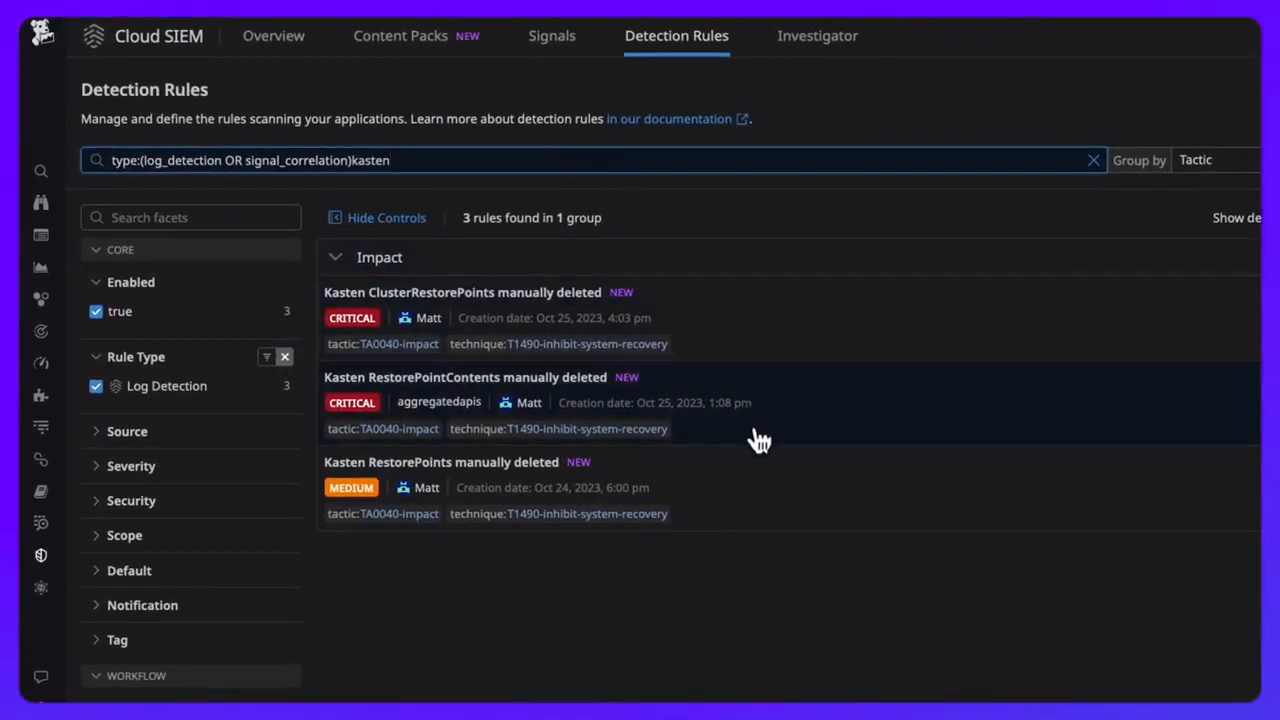
{"action": "mouse_move", "coordinate": [752, 504]}
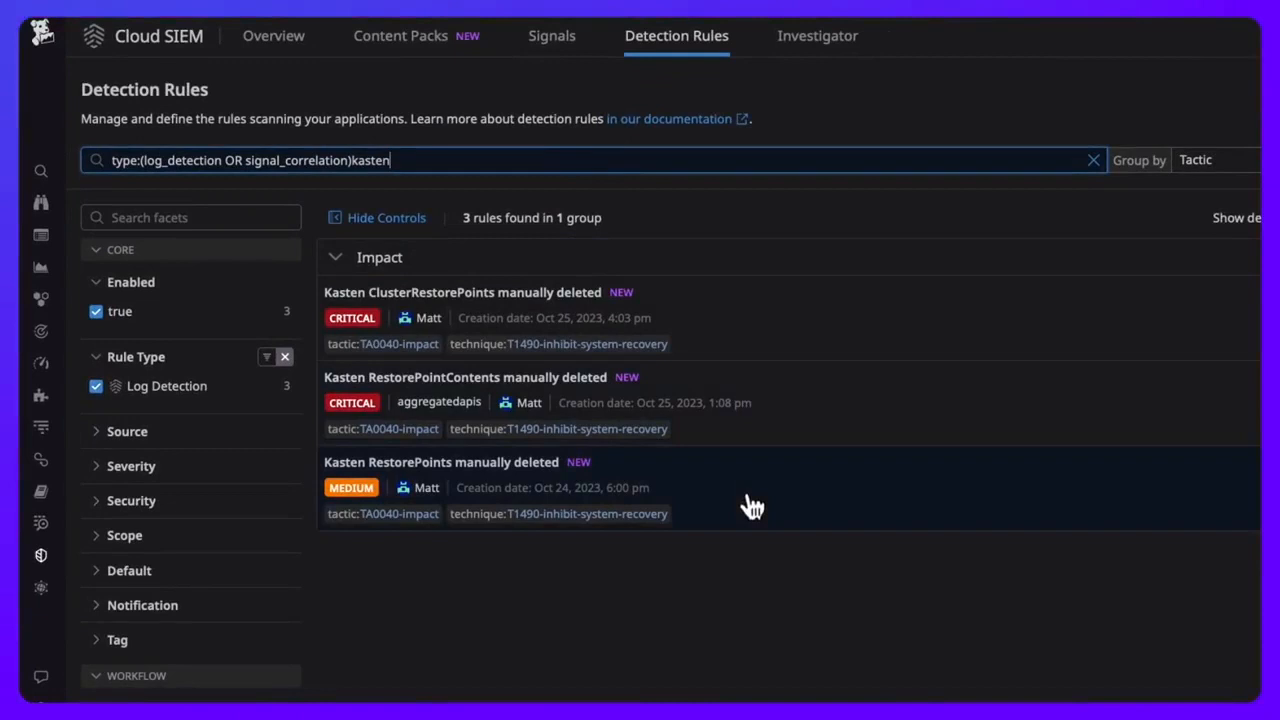
{"action": "mouse_move", "coordinate": [764, 404]}
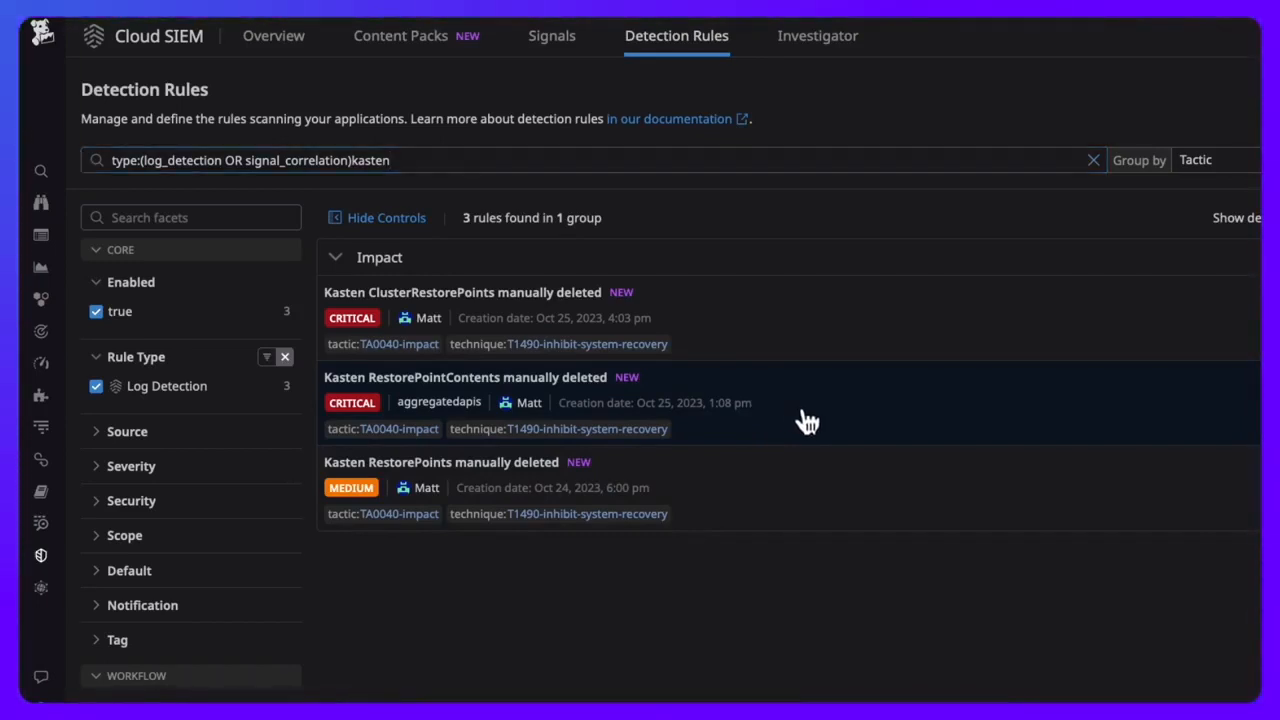
{"action": "left_click", "coordinate": [464, 376]}
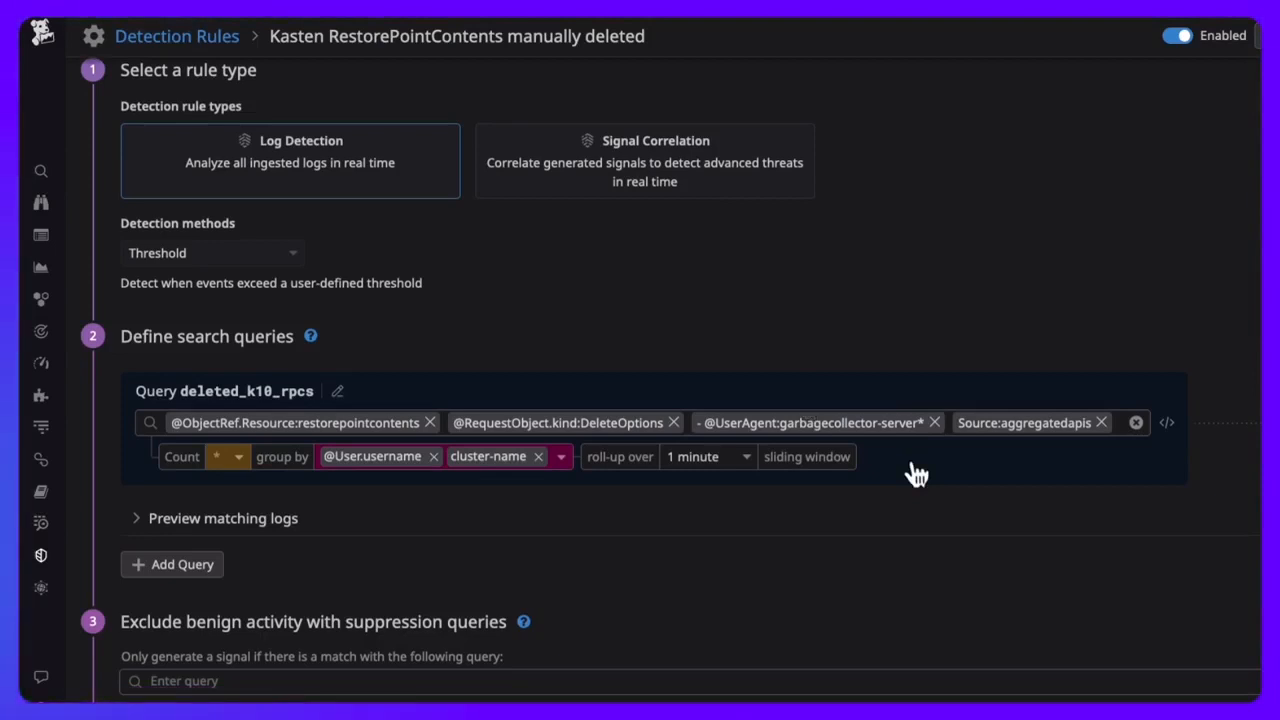
{"action": "scroll", "scroll_direction": "down", "scroll_amount": 3}
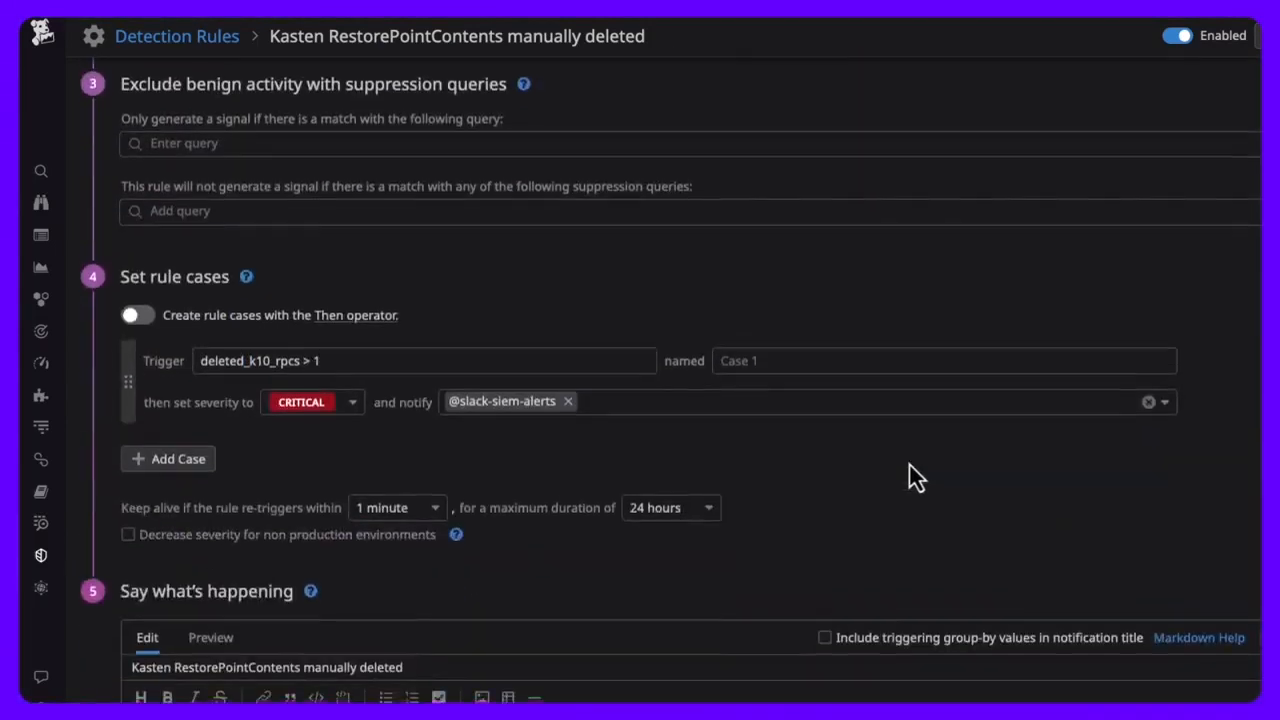
{"action": "scroll", "scroll_direction": "down", "scroll_amount": 3}
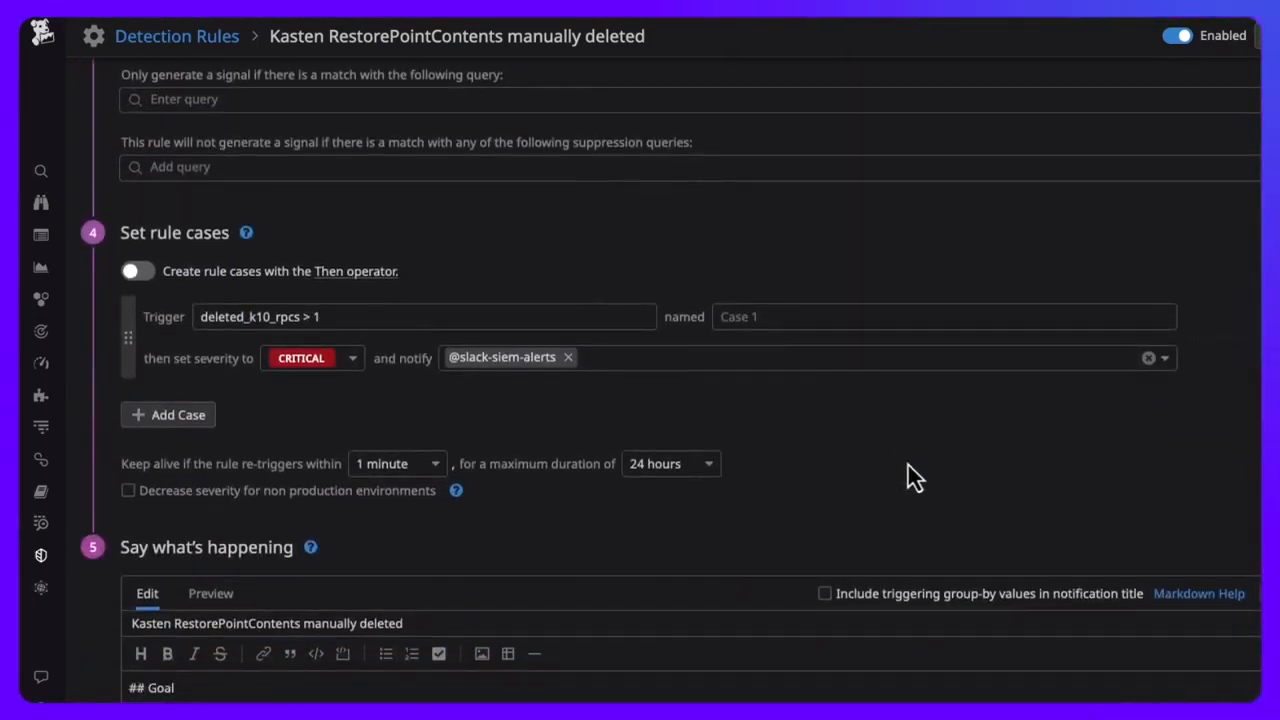
{"action": "mouse_move", "coordinate": [770, 462]}
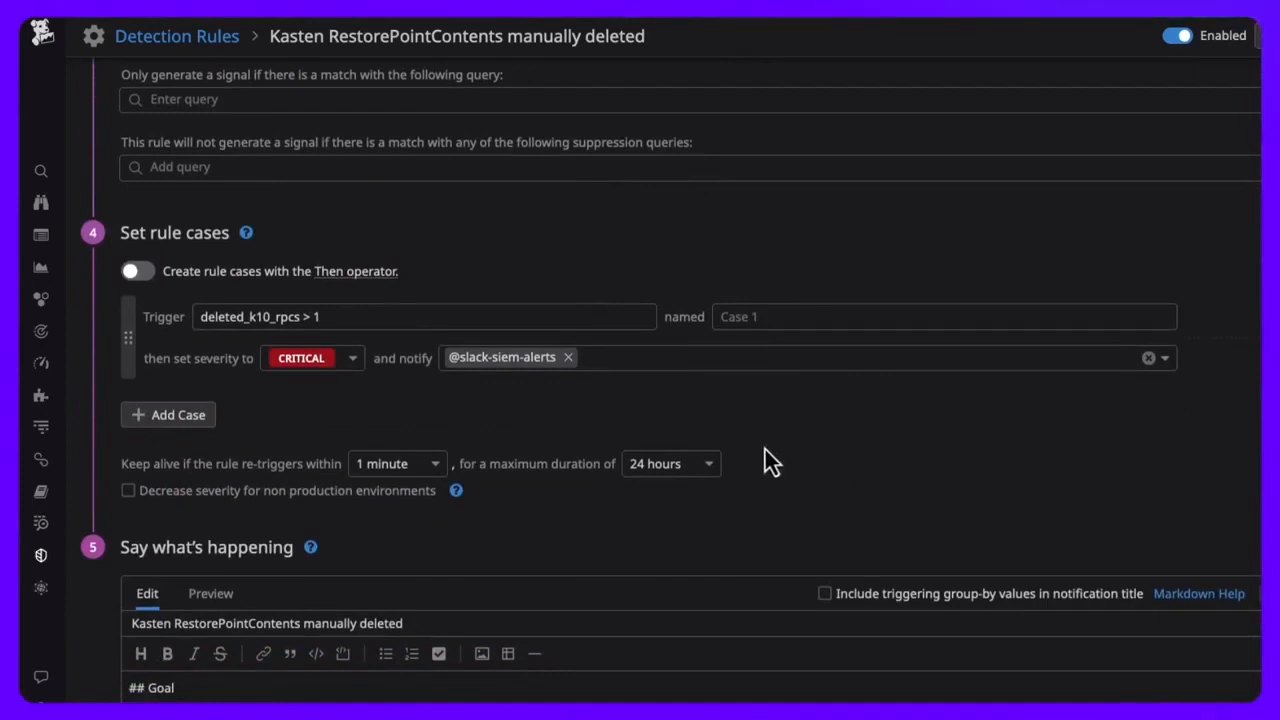
{"action": "mouse_move", "coordinate": [580, 370]}
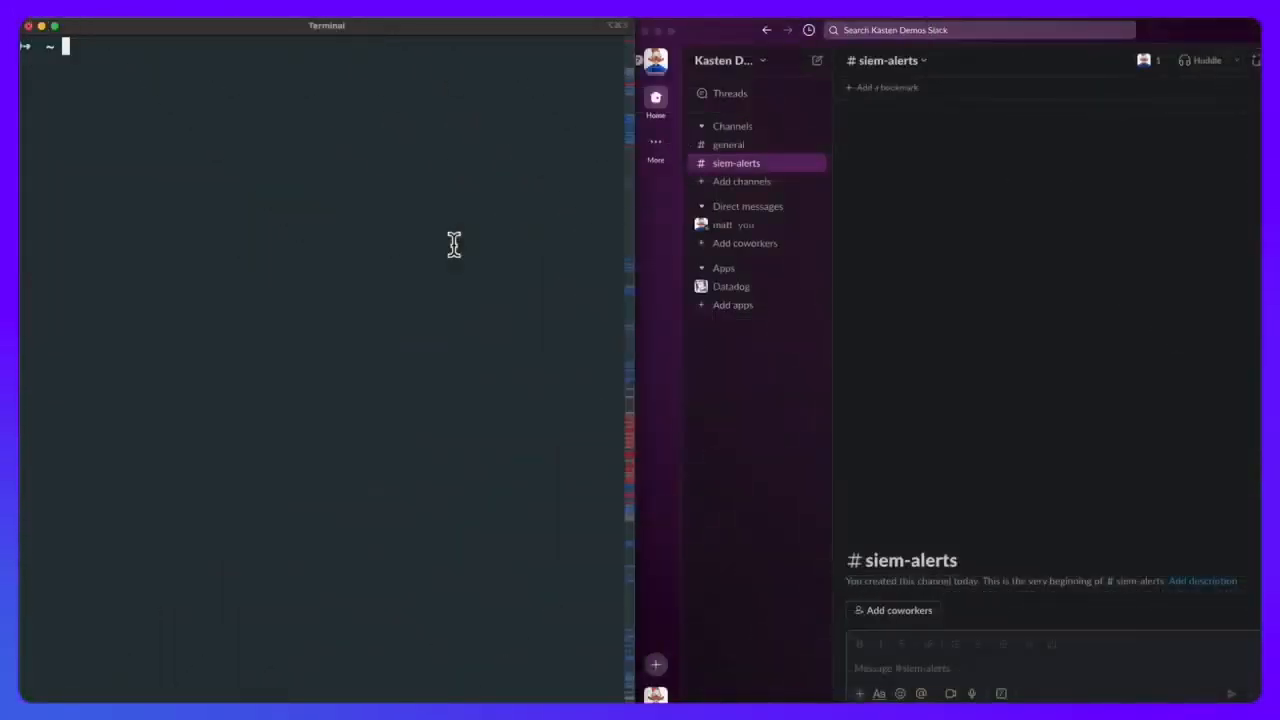
Step: Run kubectl delete restorepointcontents.apps.kio.kasten.io --all to remove every restore point content
{"action": "type", "text": "kubectl delete"}
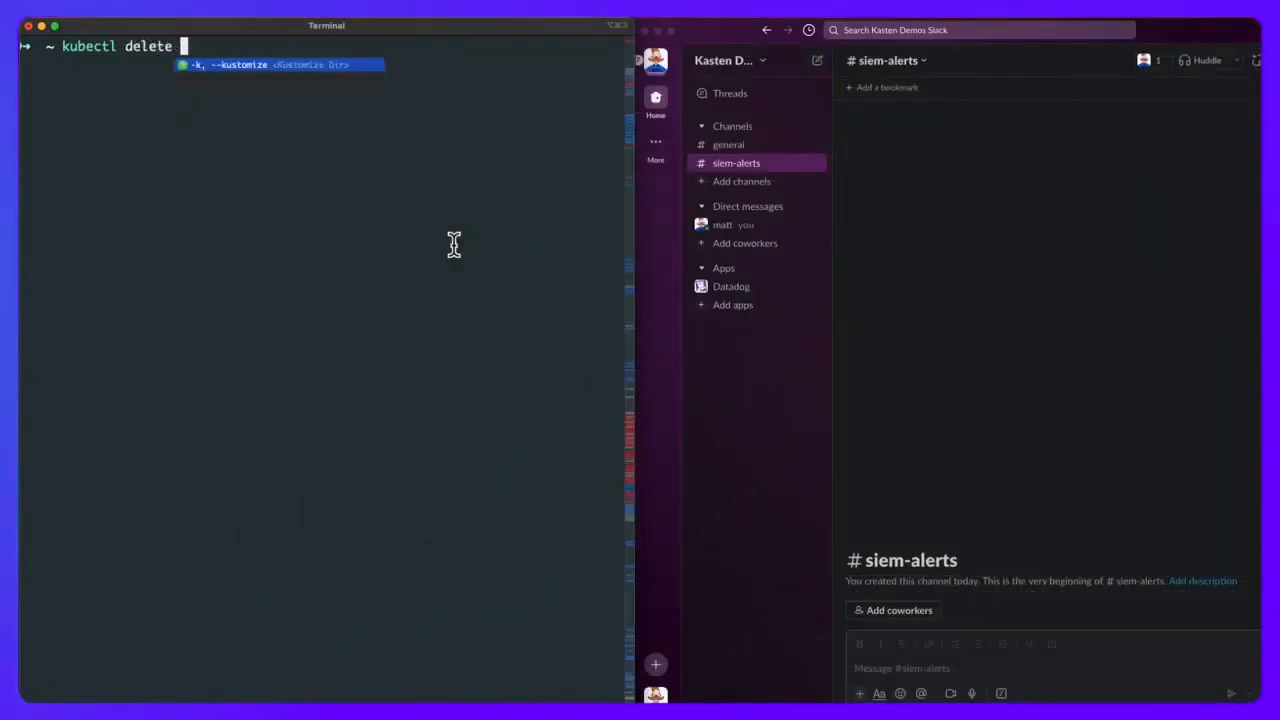
{"action": "type", "text": "restorepointcontents.apps.kio.kasten.io"}
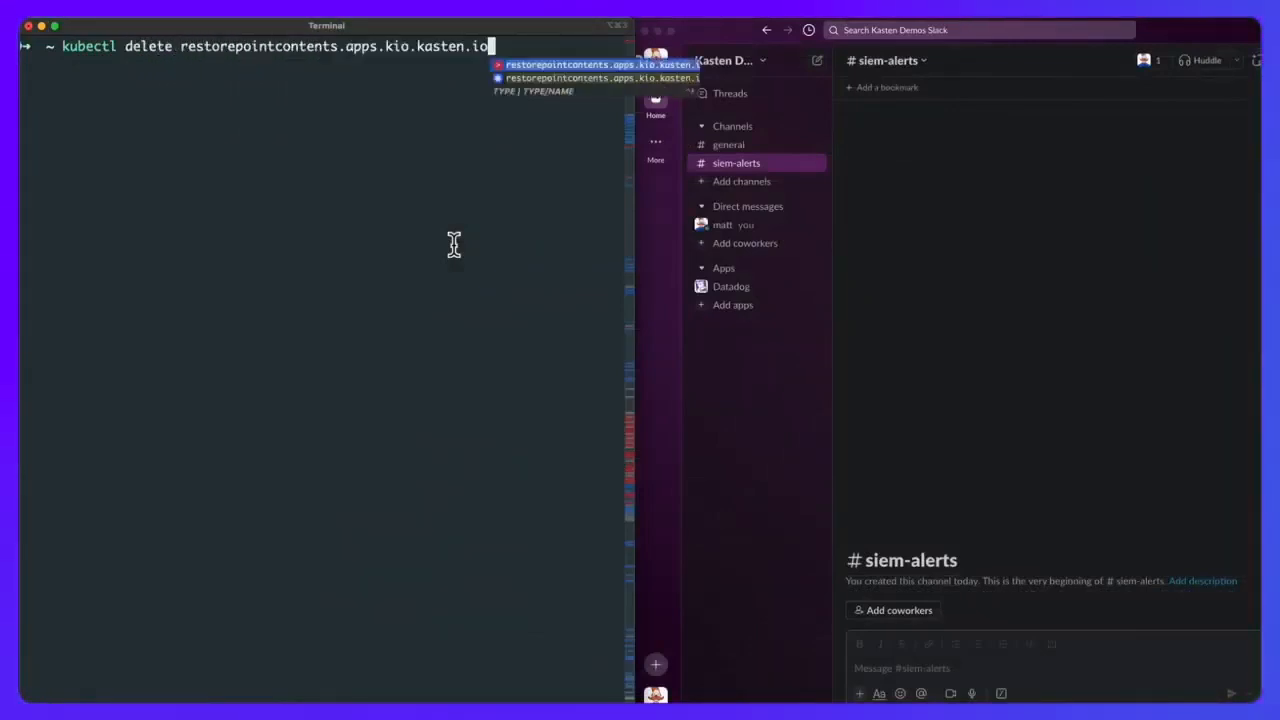
{"action": "type", "text": "--all"}
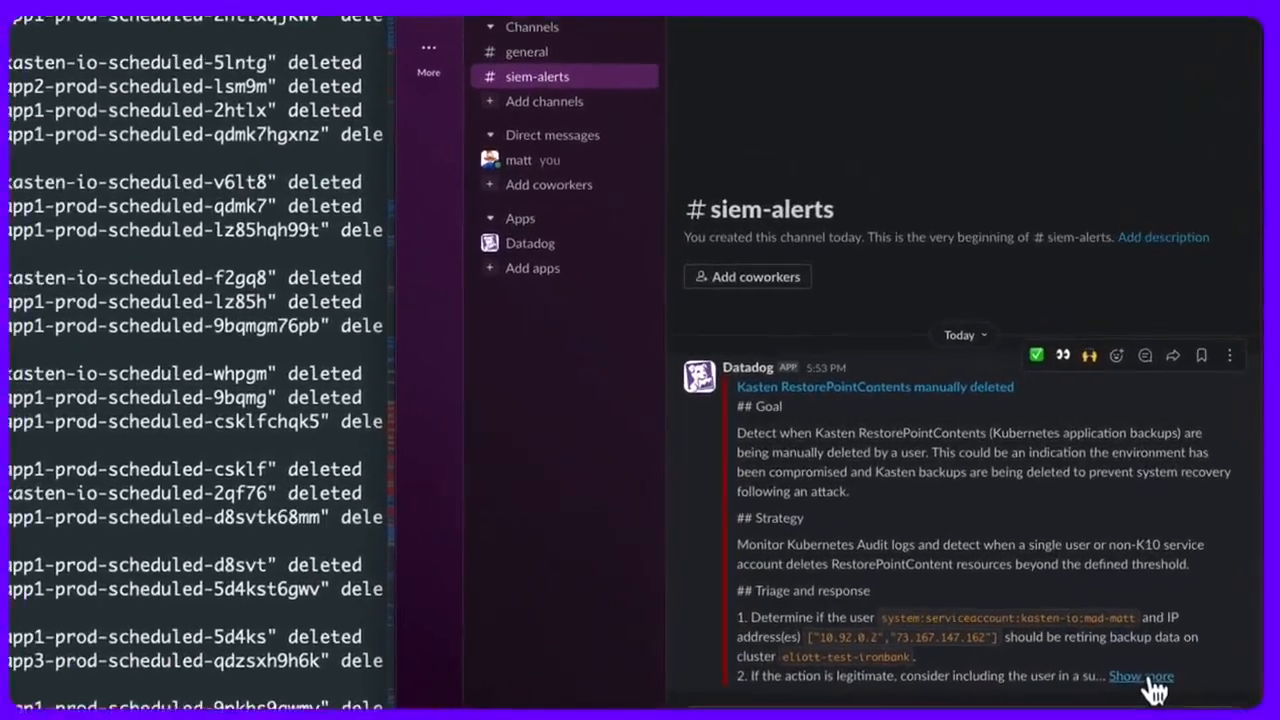
Step: Expand the #siem-alerts Datadog alert and follow View Security Signal
{"action": "left_click", "coordinate": [1140, 676]}
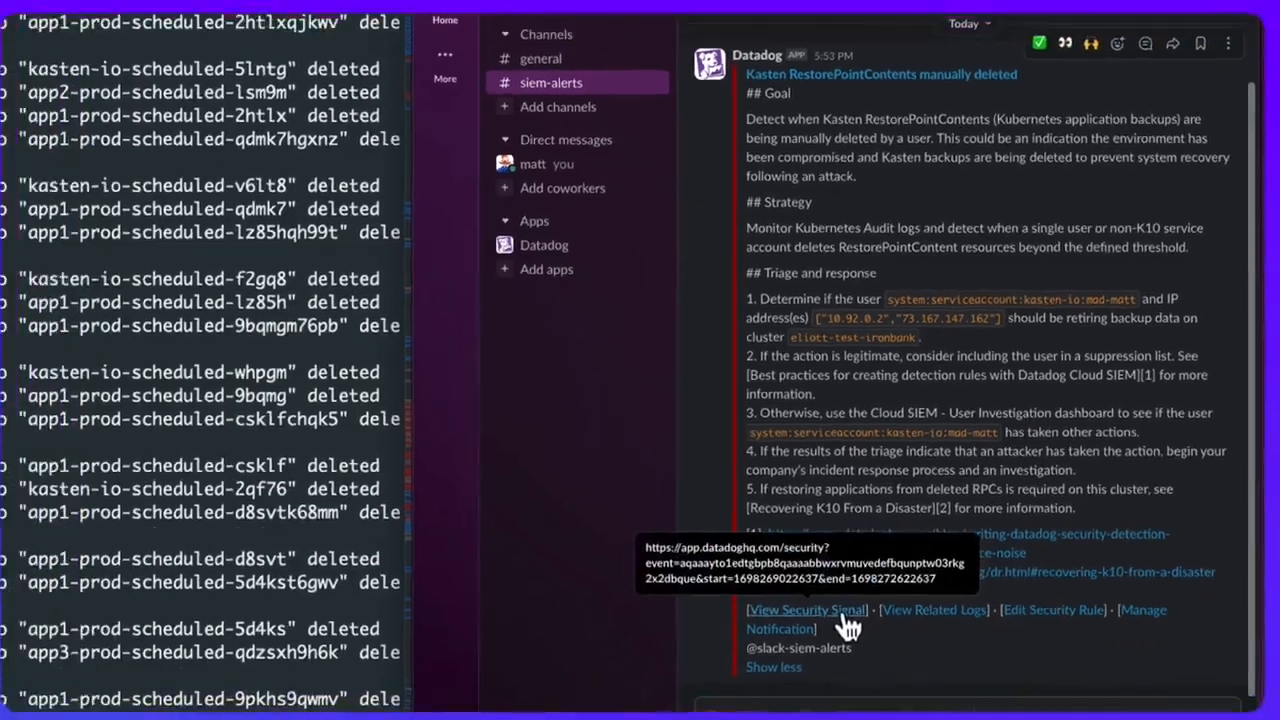
{"action": "left_click", "coordinate": [806, 608]}
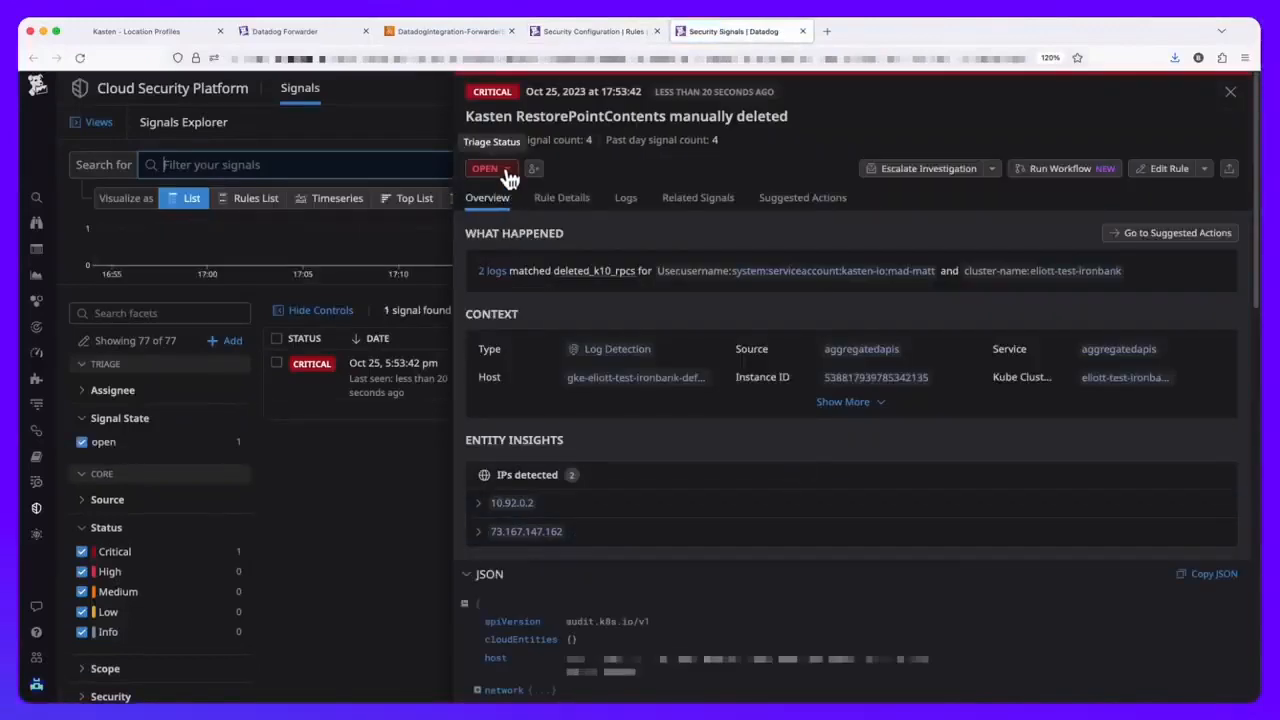
Step: Set the signal's triage state to Under Review and inspect one of its related deletion audit logs
{"action": "left_click", "coordinate": [484, 168]}
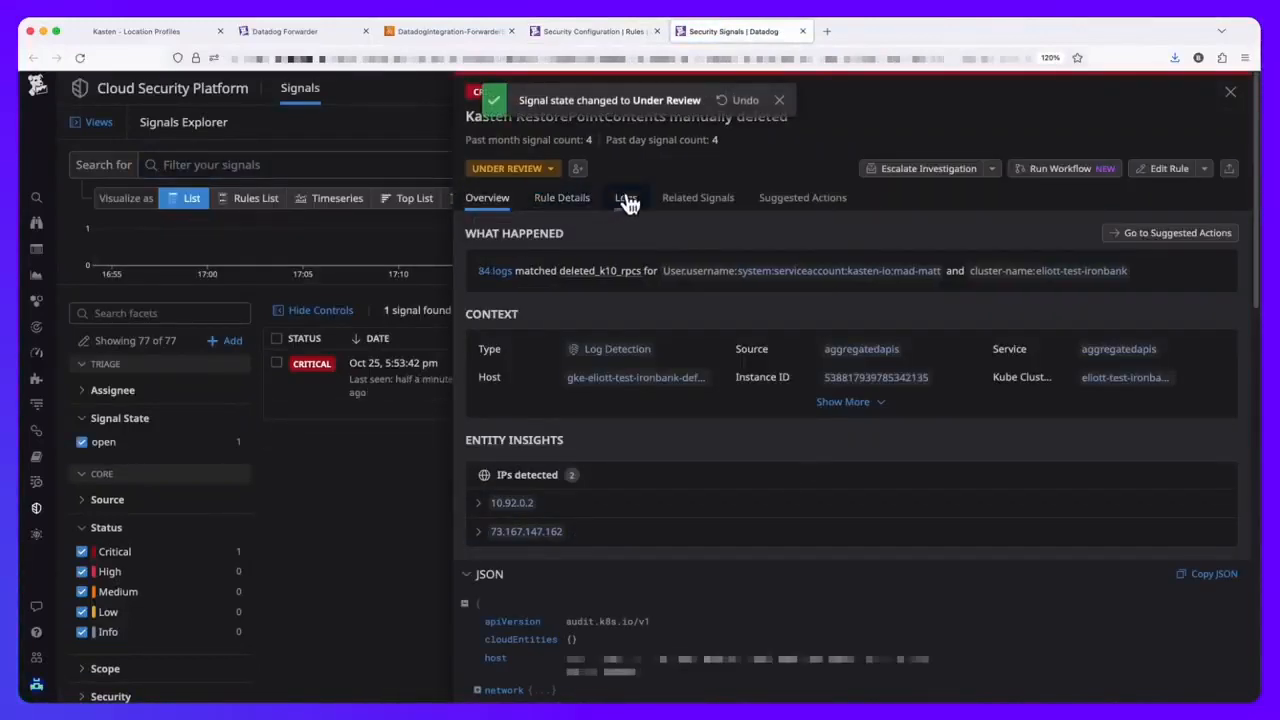
{"action": "left_click", "coordinate": [624, 198]}
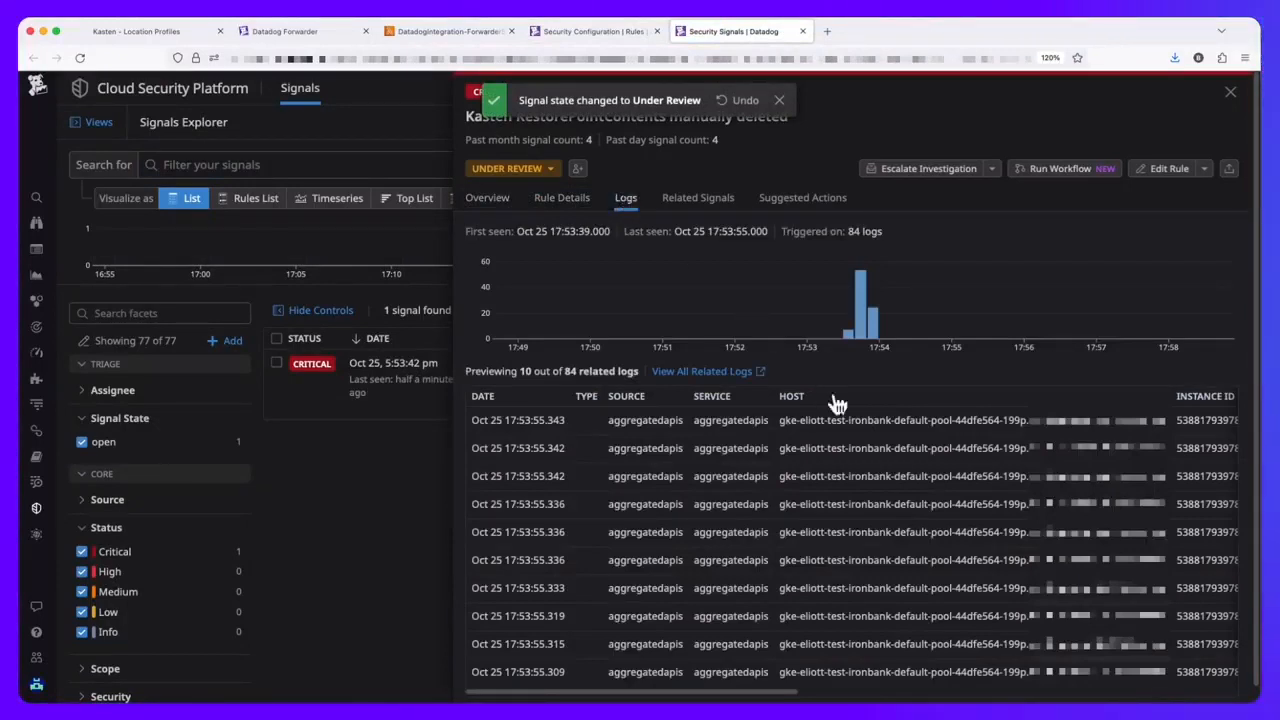
{"action": "left_click", "coordinate": [518, 420]}
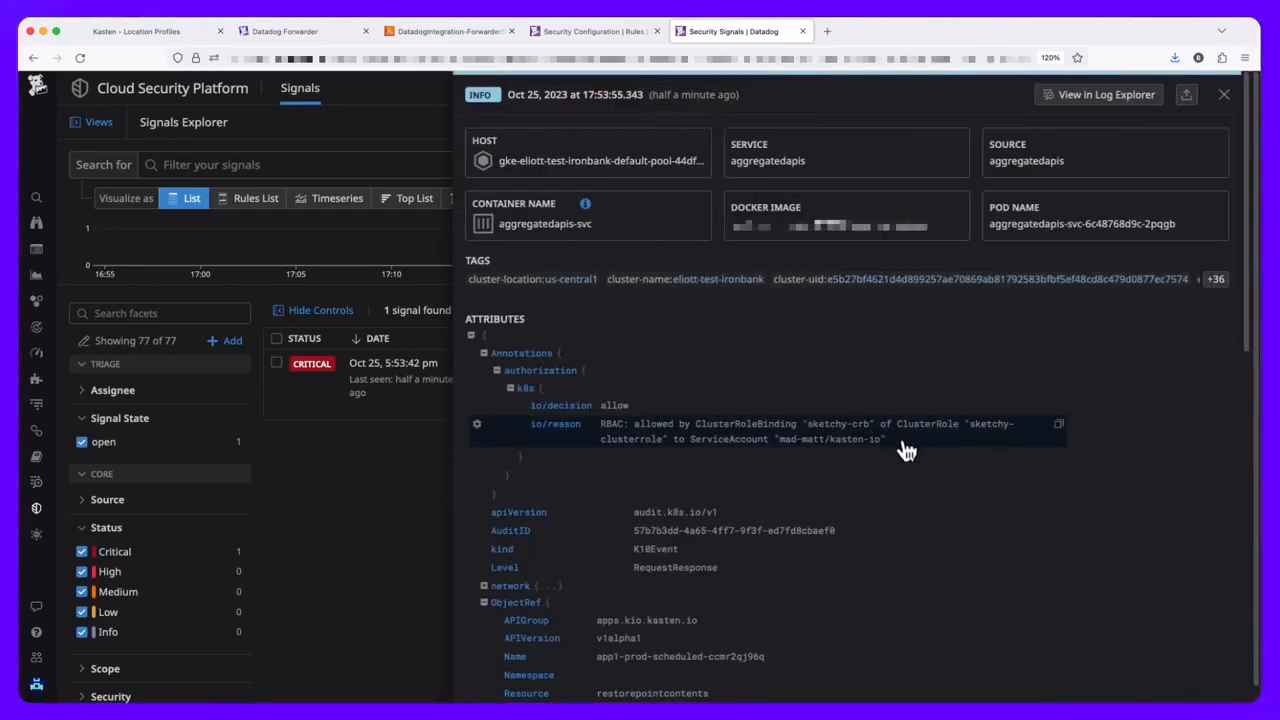
Step: Return to Kasten K10 and review the list of backup policies still in place
{"action": "left_click", "coordinate": [136, 32]}
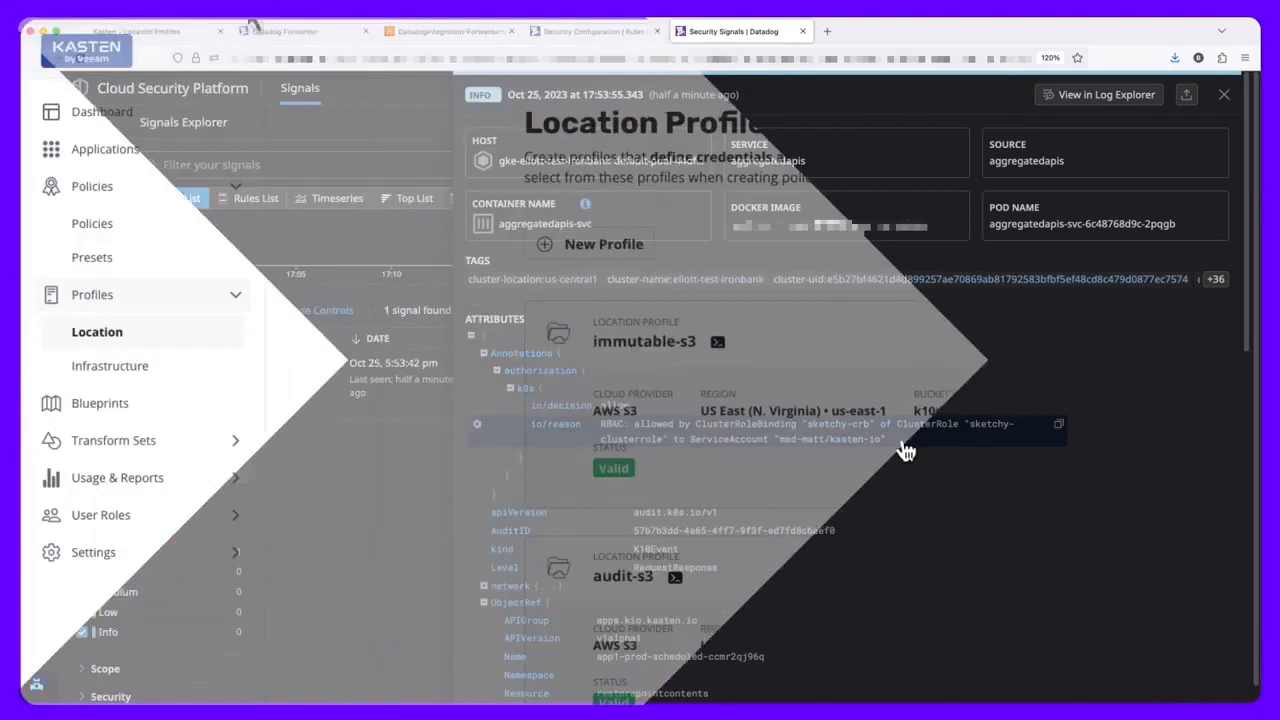
{"action": "left_click", "coordinate": [92, 224]}
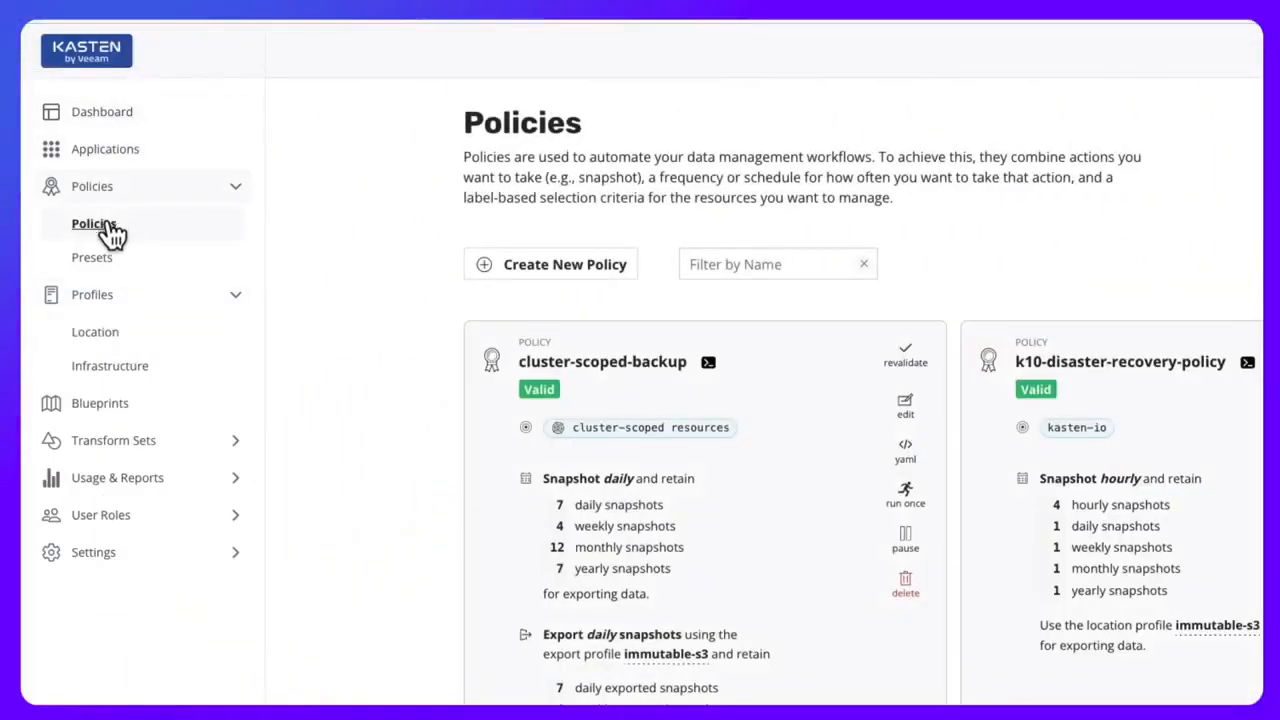
{"action": "scroll", "scroll_direction": "down", "scroll_amount": 3}
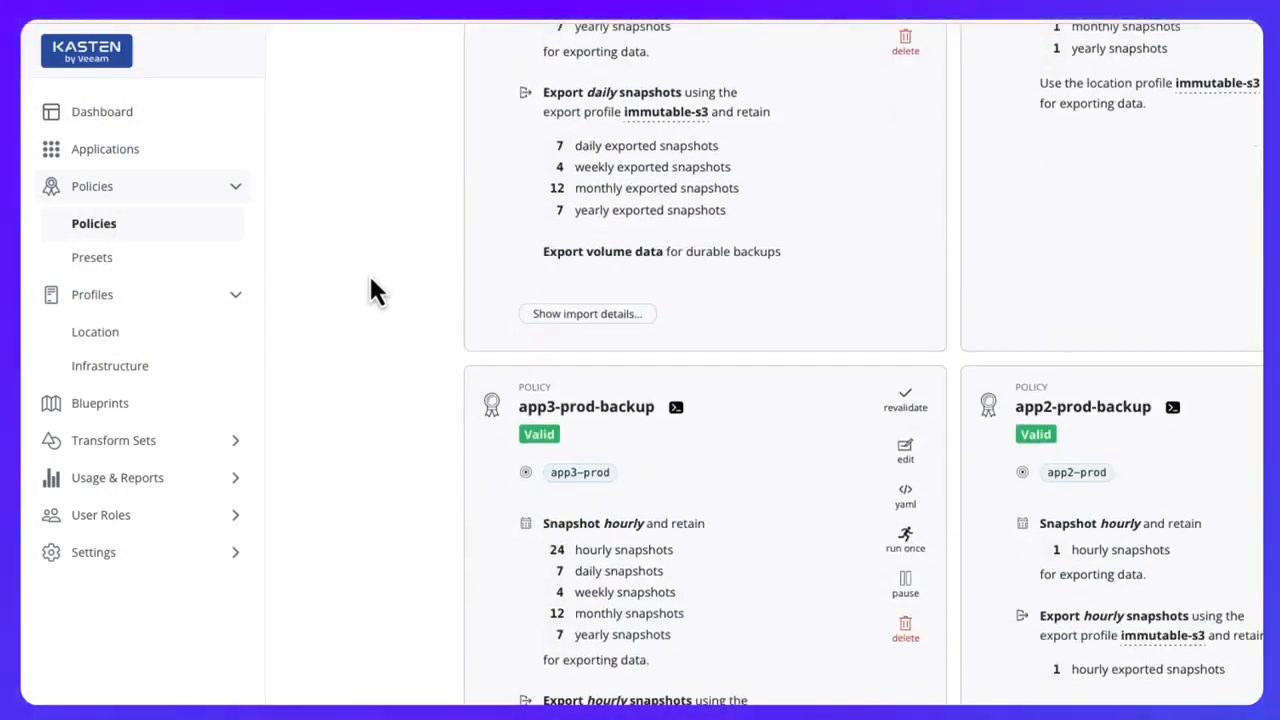